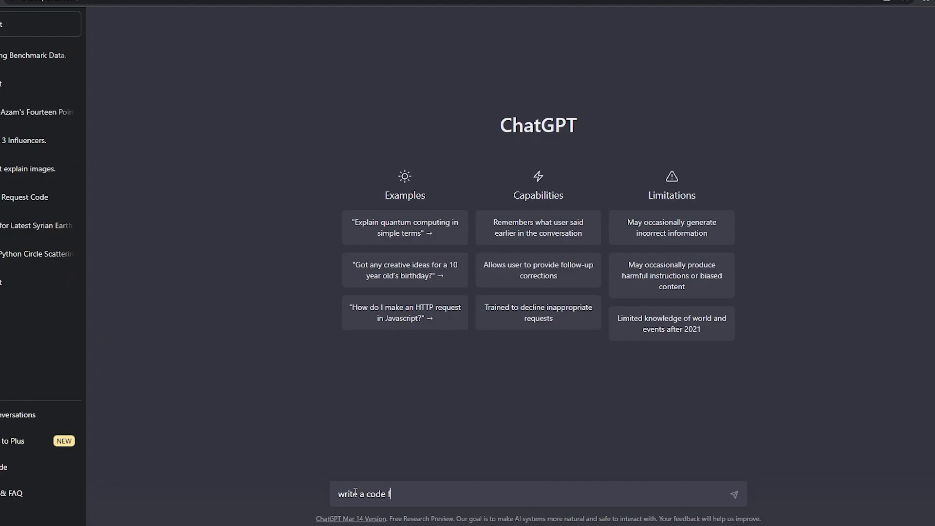
Enter the unfinished 'write a code' prompt in the new chat's message box.
text(or pin)
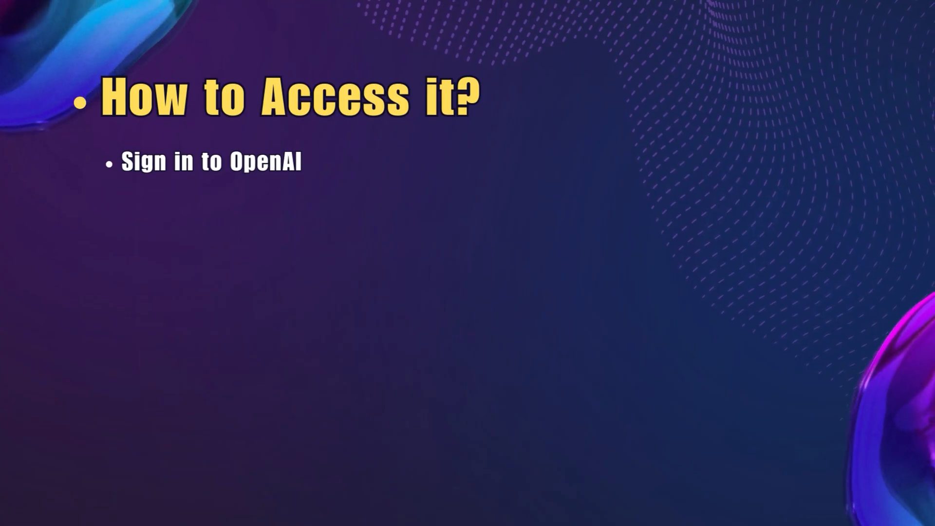
Type 'Chat GPT plus su' on the 'How to Access it?' slide.
text(Chat GPT plus su)
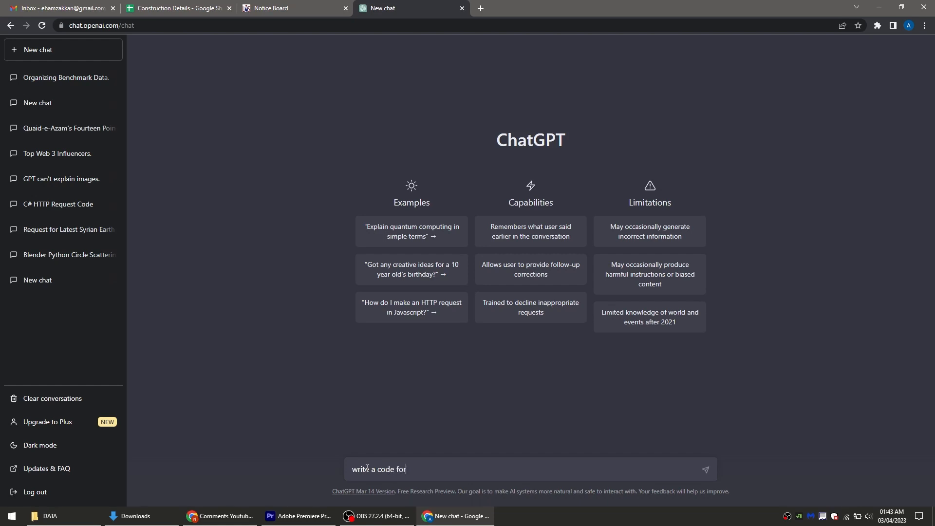
Continue the partial 'write a code for' prompt in ChatGPT's message box.
text(pin)
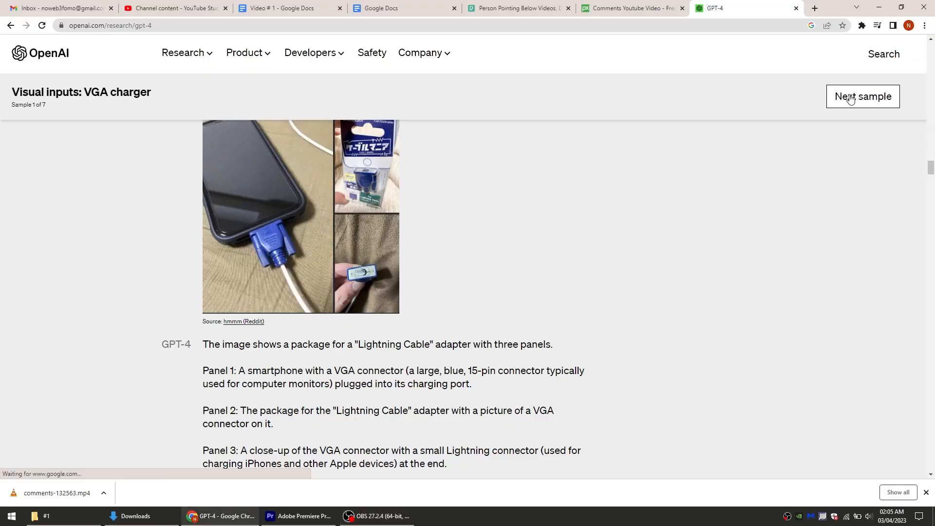
Advance the GPT-4 visual-input examples two samples past the VGA charger.
click(862, 97)
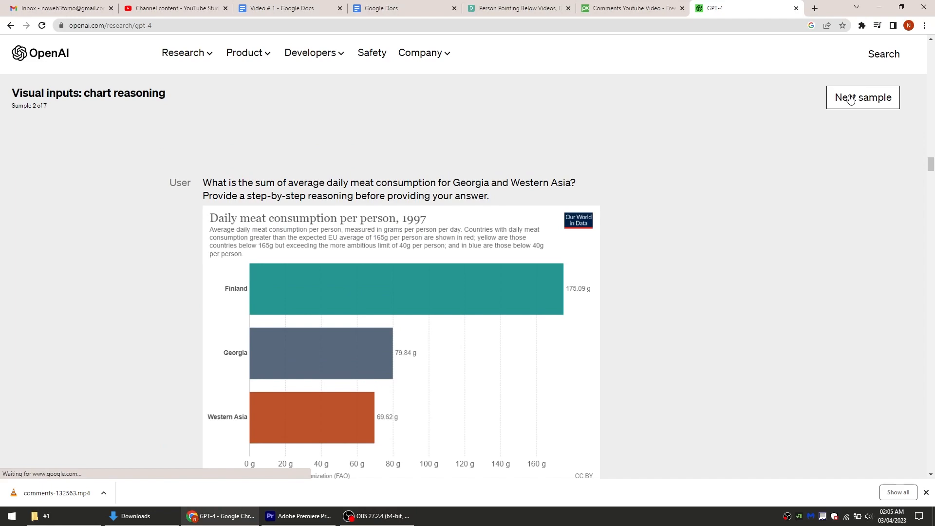
click(863, 98)
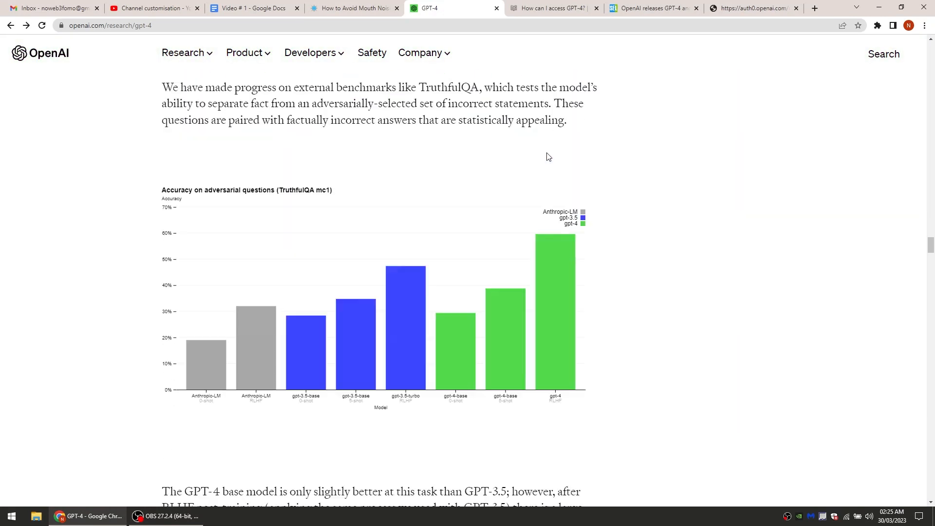
Bring the TruthfulQA chart comparing Anthropic-LM, gpt-3.5 and gpt-4 into view.
scroll(up, 3)
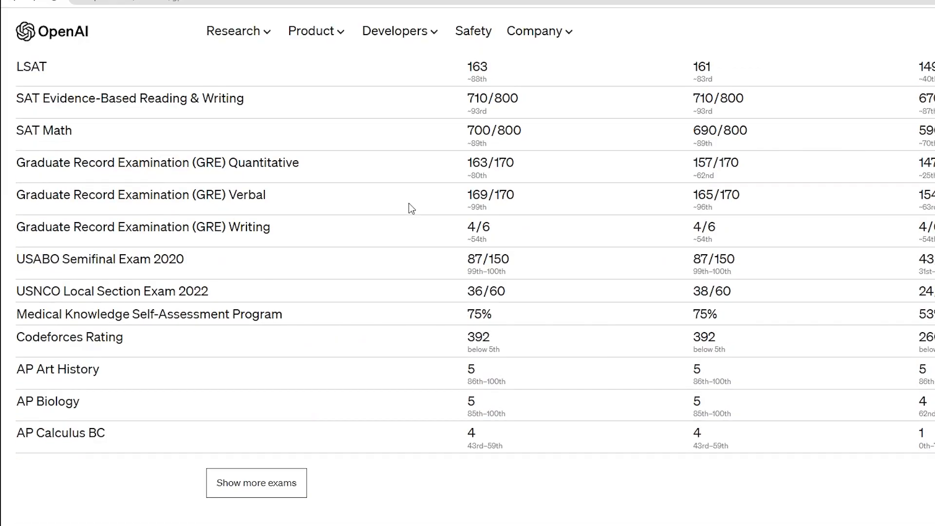
Scroll past the exam results to the MMLU, HellaSwag, ARC and WinoGrande benchmark table.
scroll(down, 3)
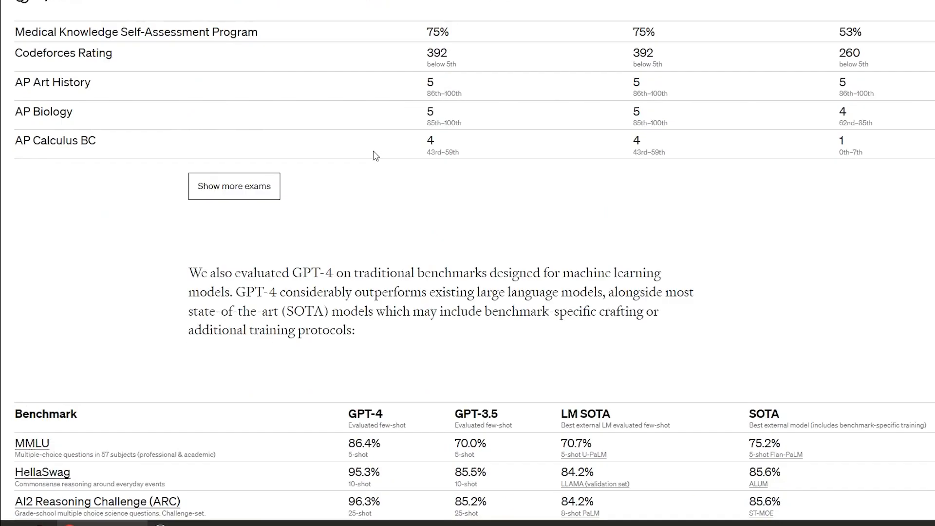
scroll(down, 3)
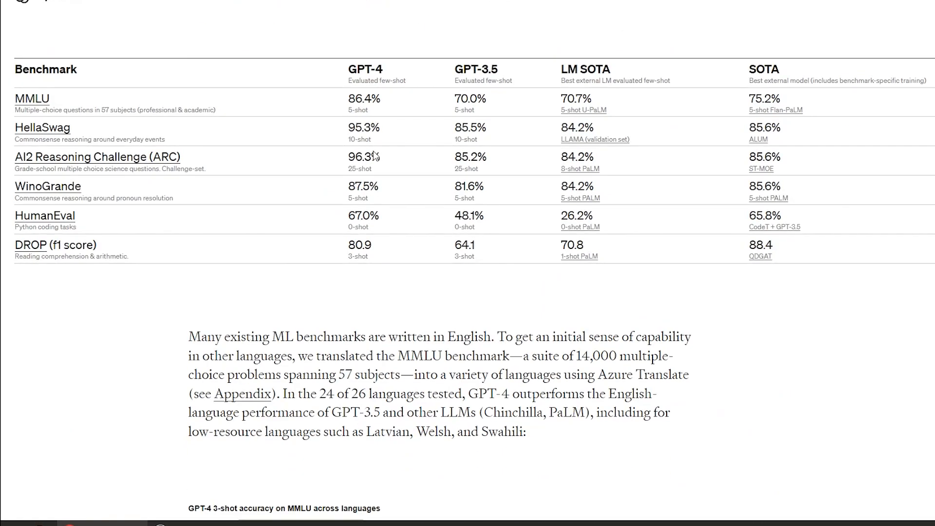